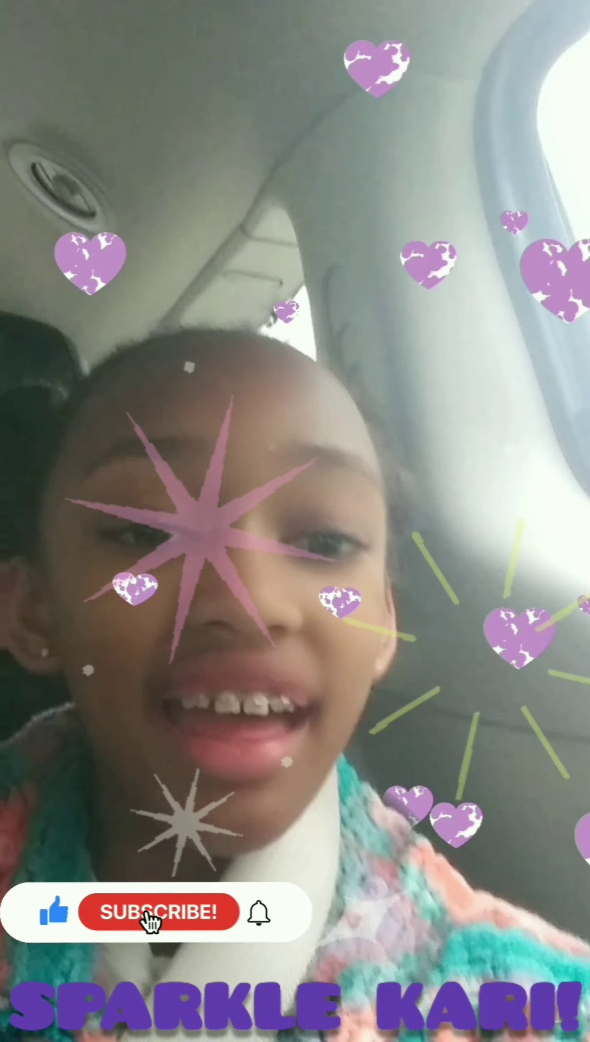
left_click(160, 911)
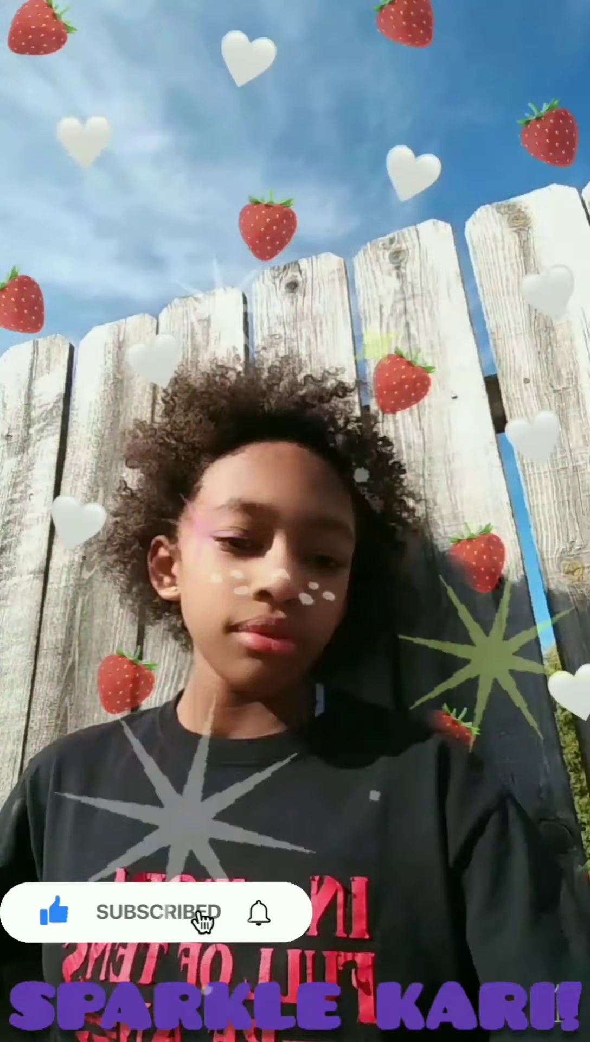